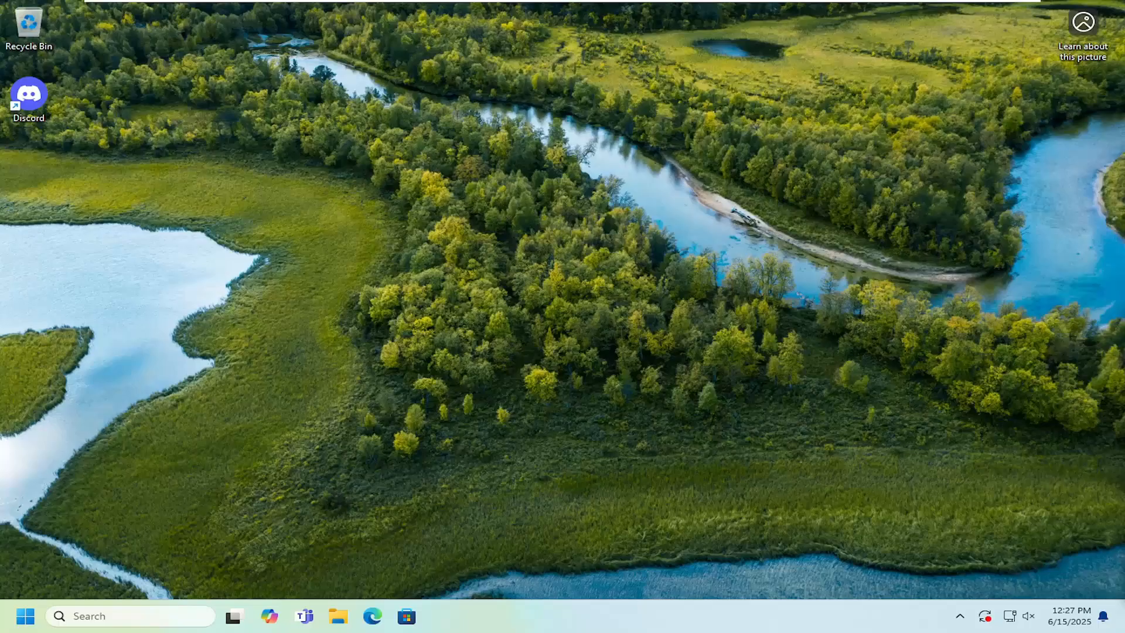
mouse_move(269, 326)
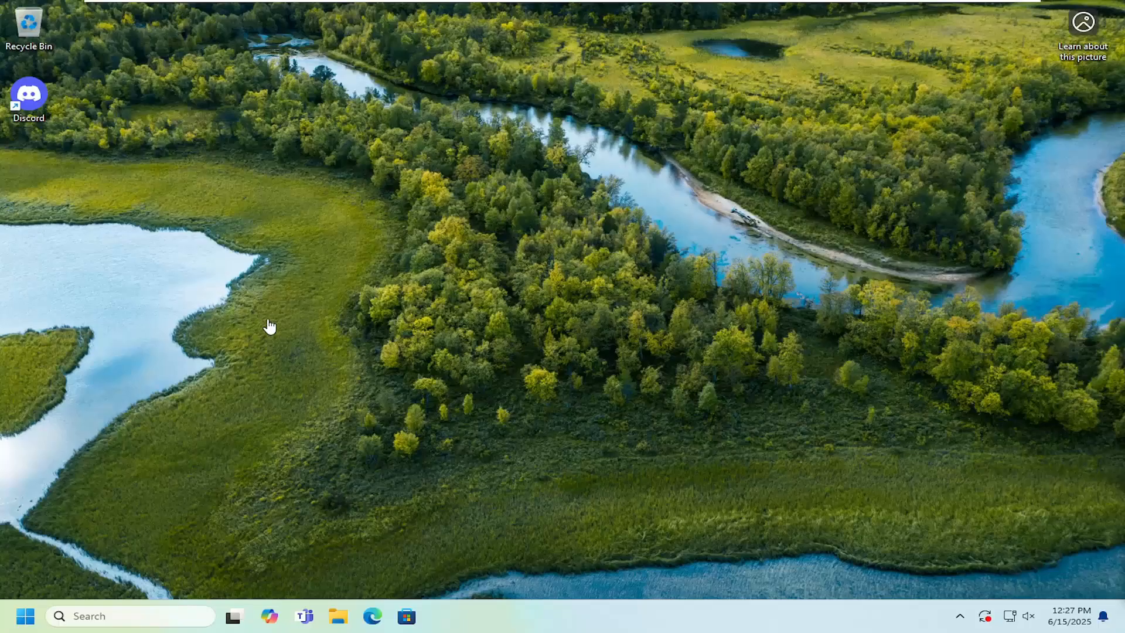
mouse_move(388, 241)
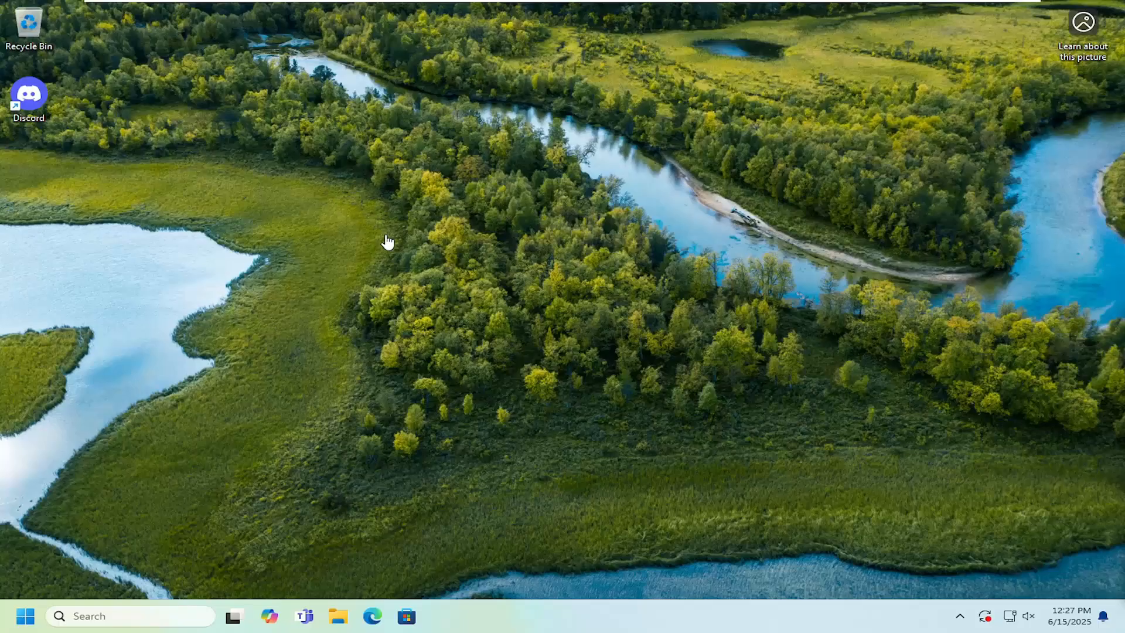
mouse_move(307, 251)
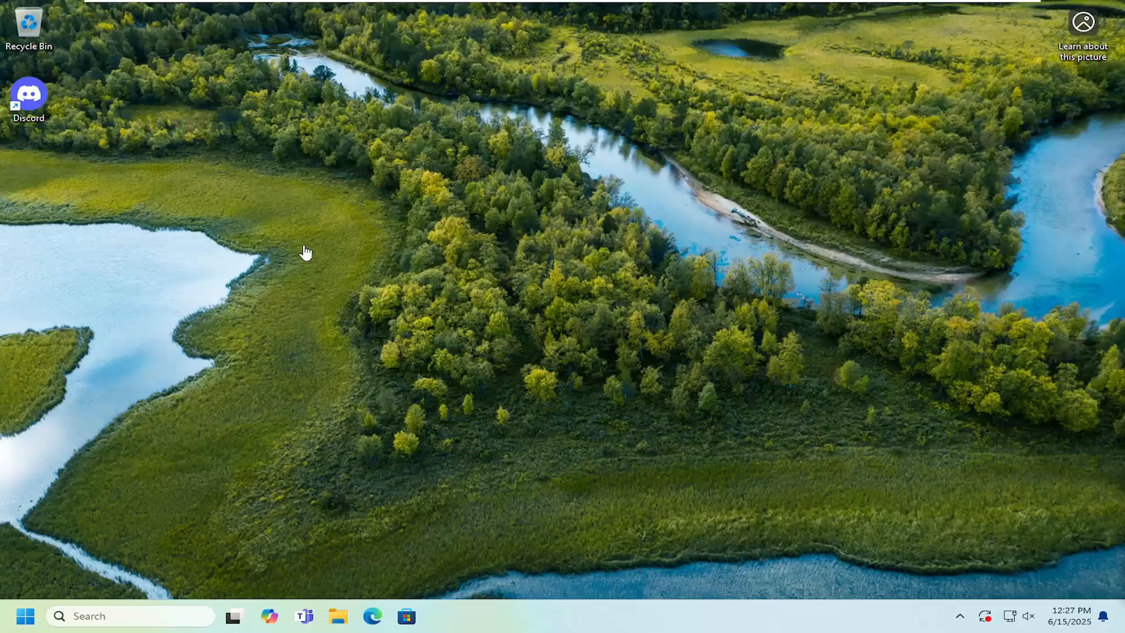
mouse_move(511, 285)
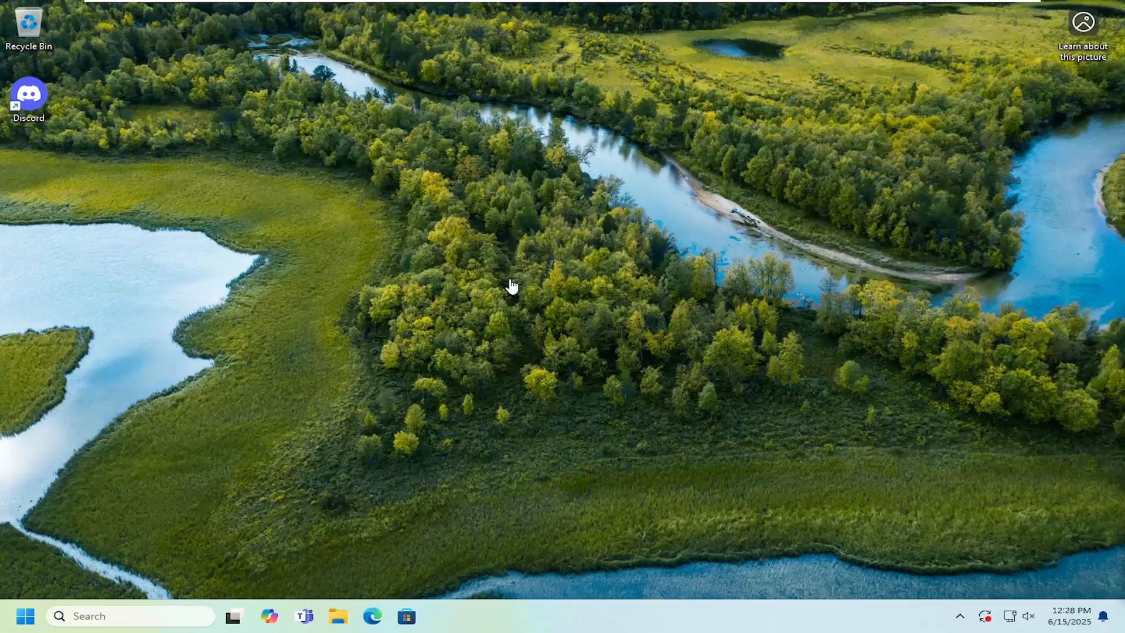
mouse_move(92, 191)
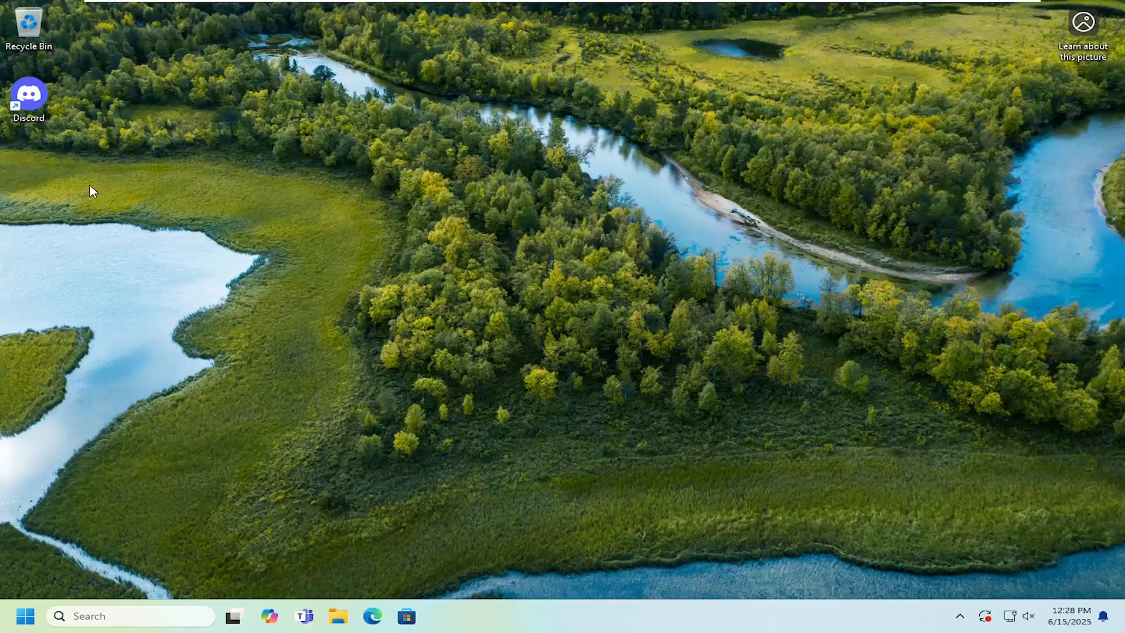
Launch Discord from the desktop icon and focus the empty login email field
click(29, 94)
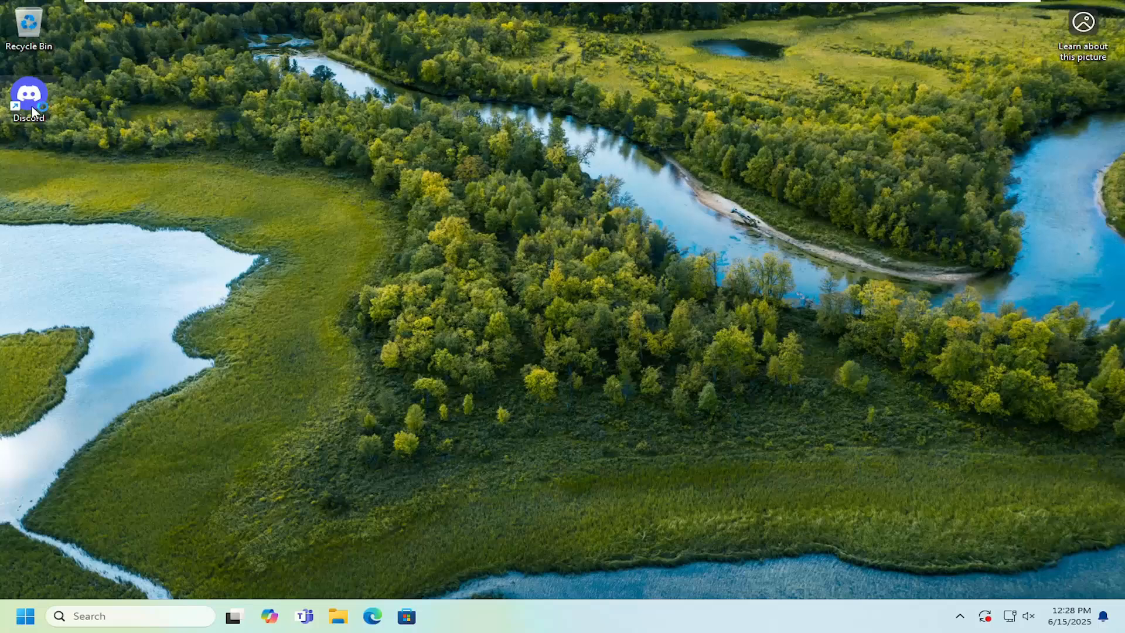
double_click(29, 94)
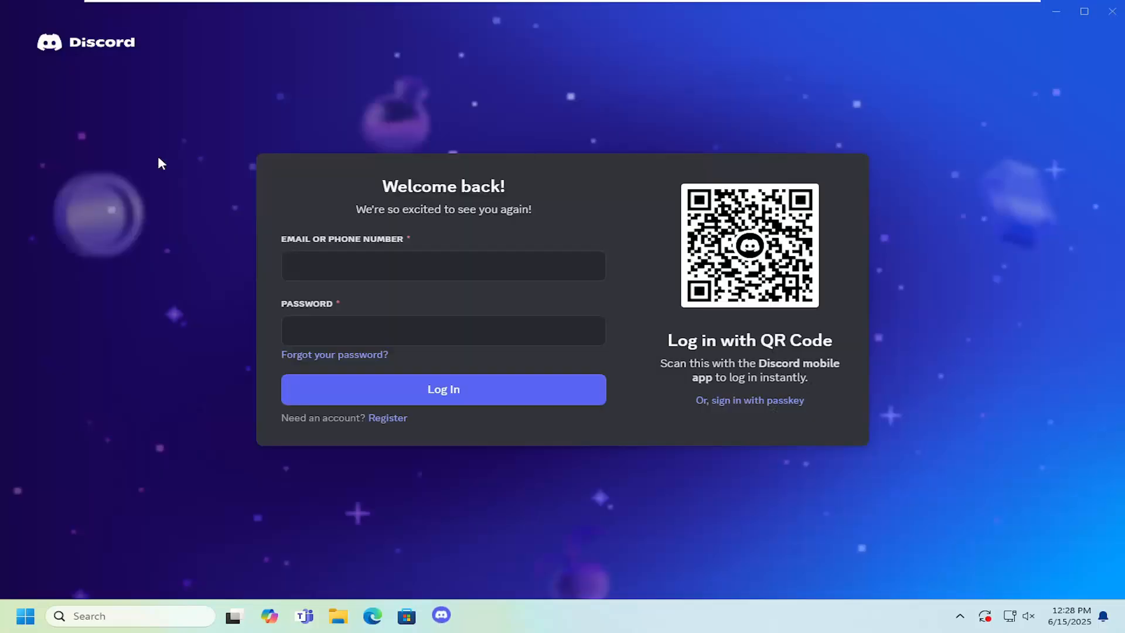
click(443, 266)
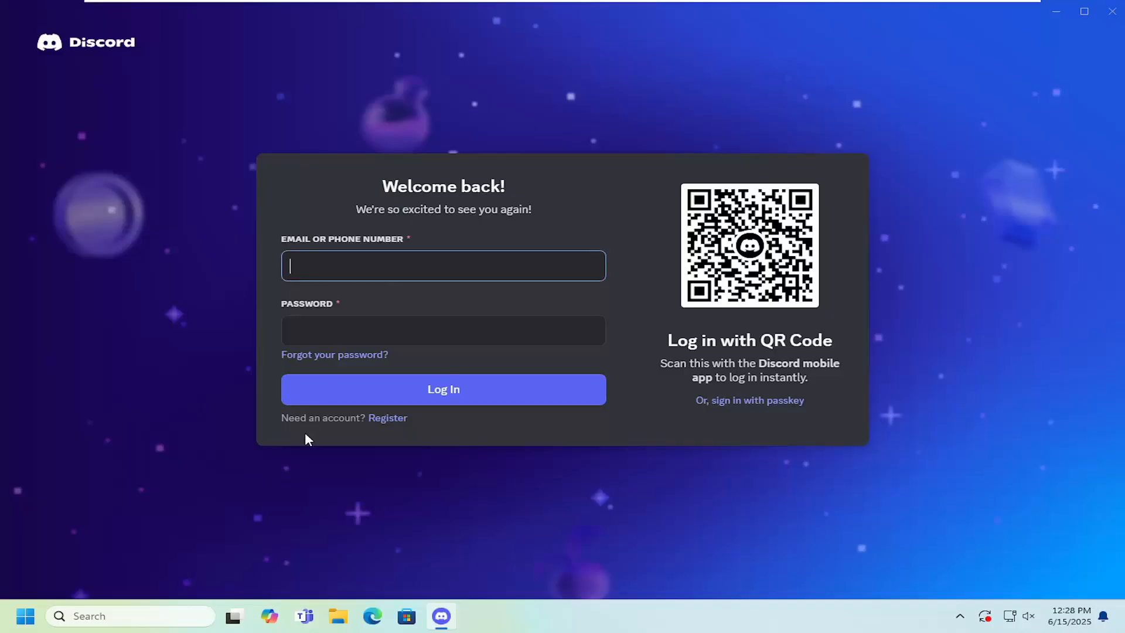
mouse_move(387, 418)
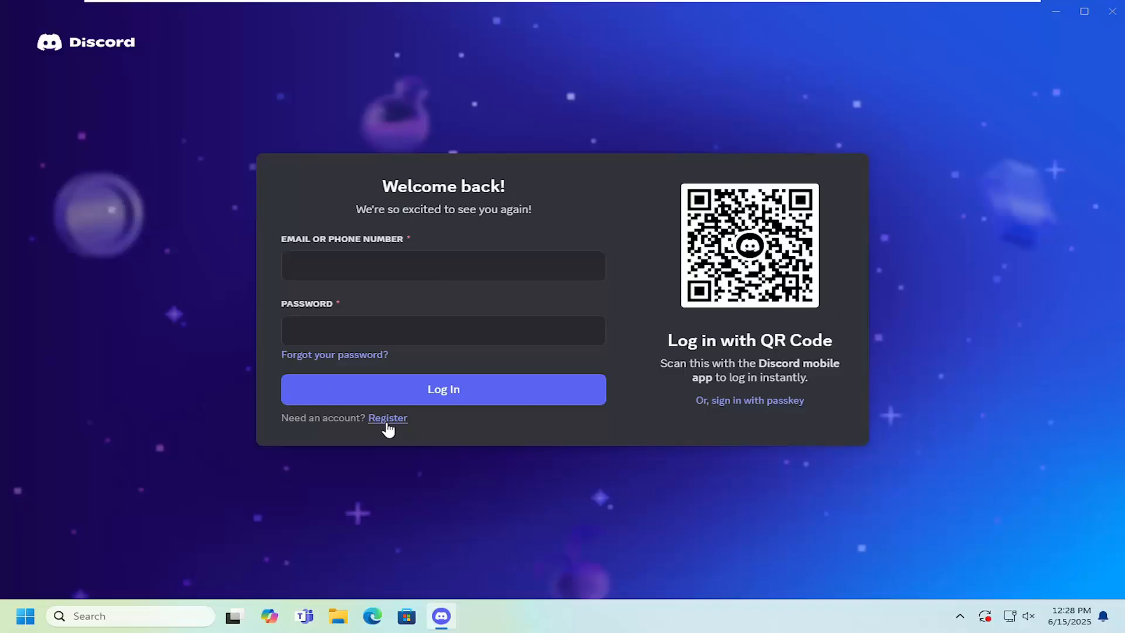
Follow the Register link below Log In to reach account creation
click(387, 417)
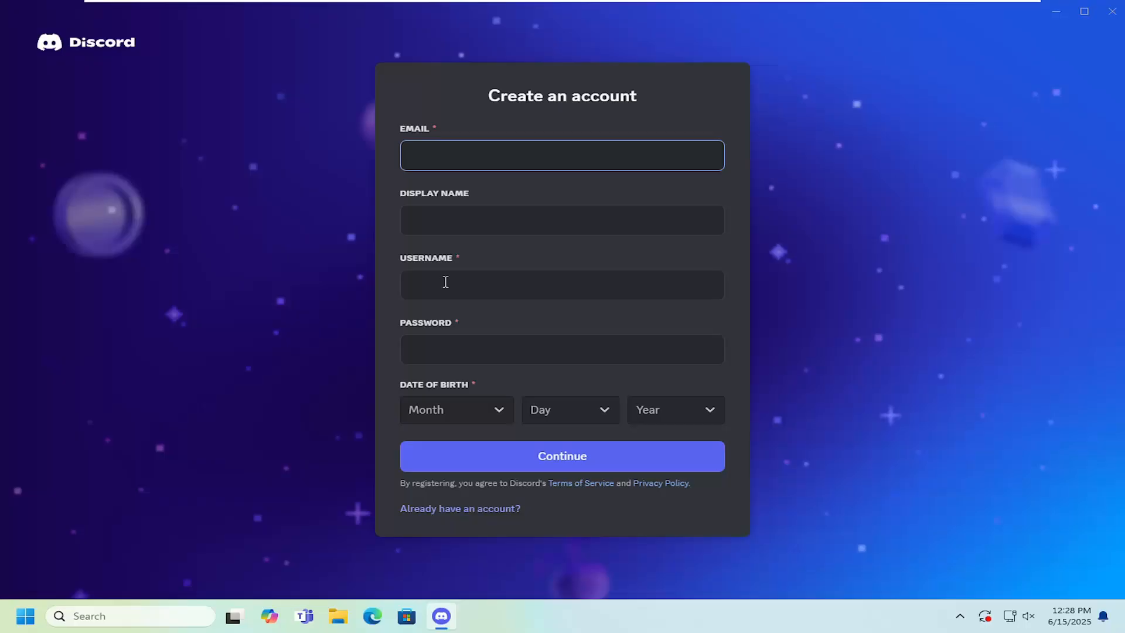
mouse_move(431, 450)
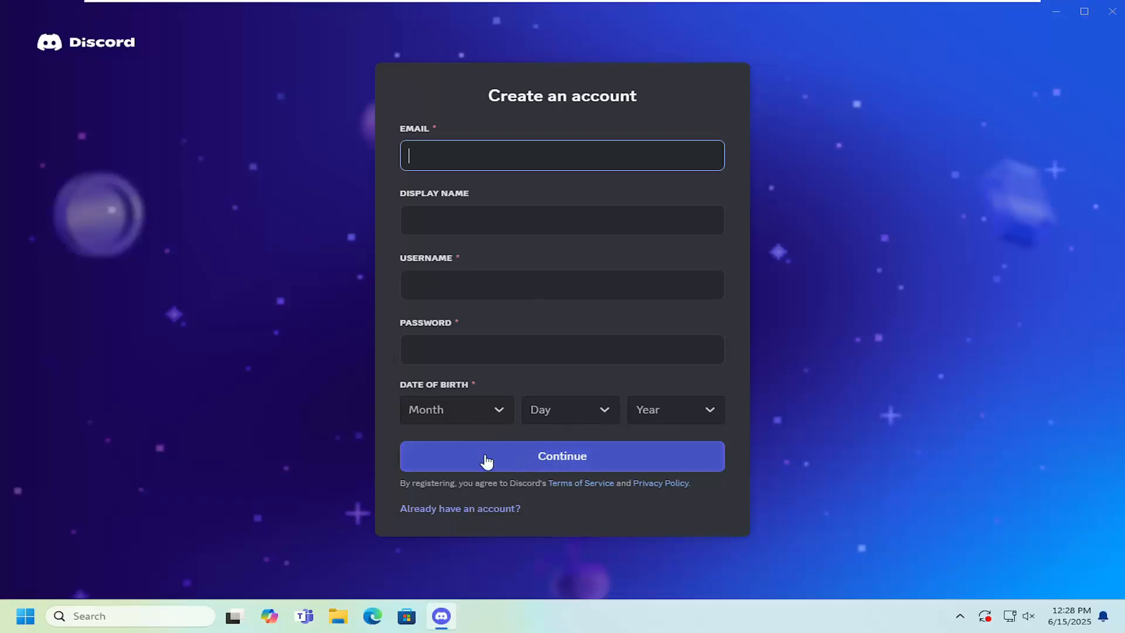
mouse_move(689, 256)
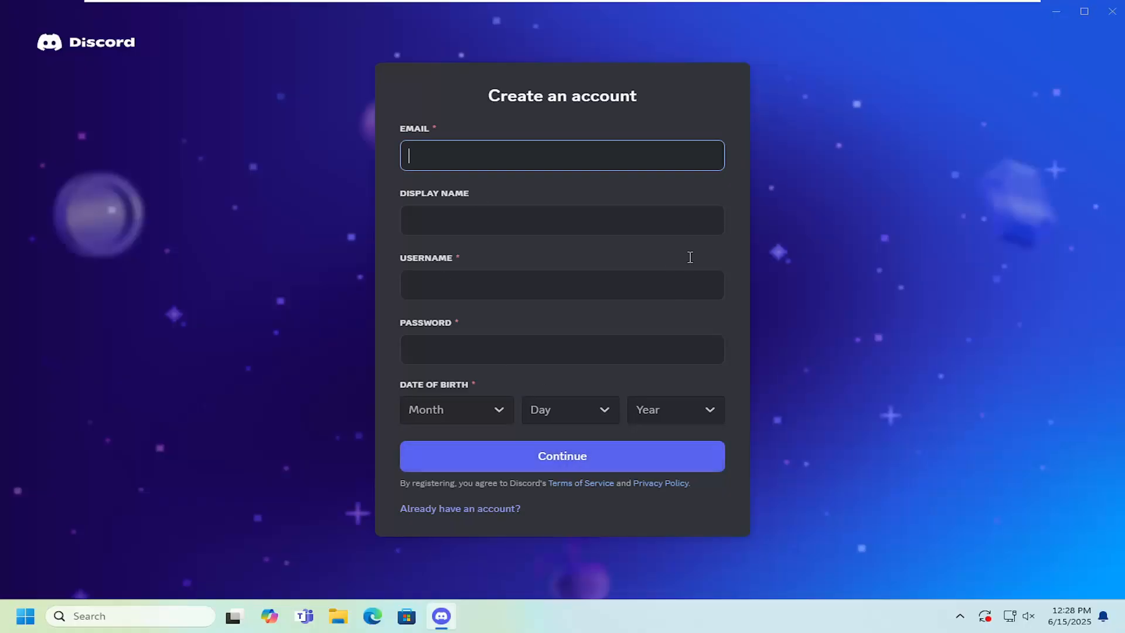
mouse_move(579, 271)
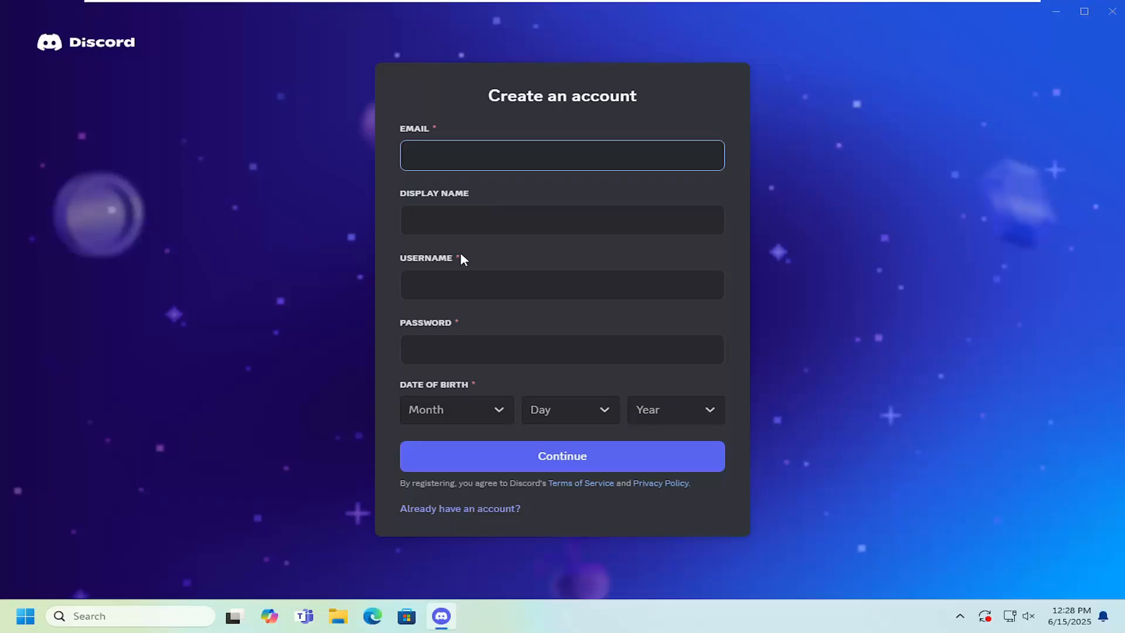
mouse_move(495, 324)
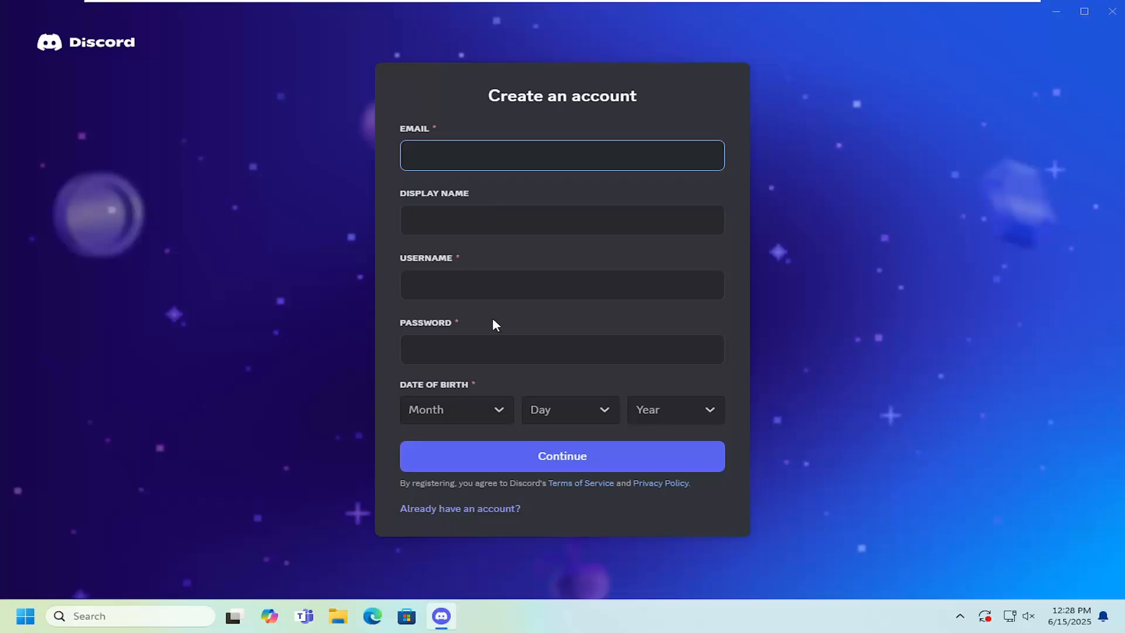
click(562, 156)
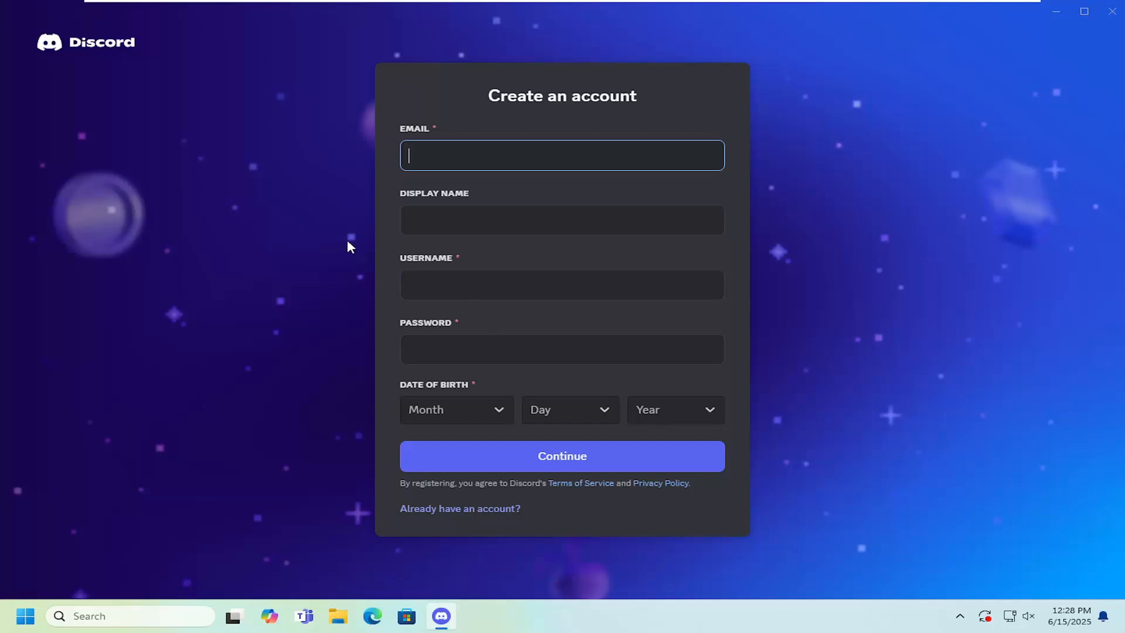